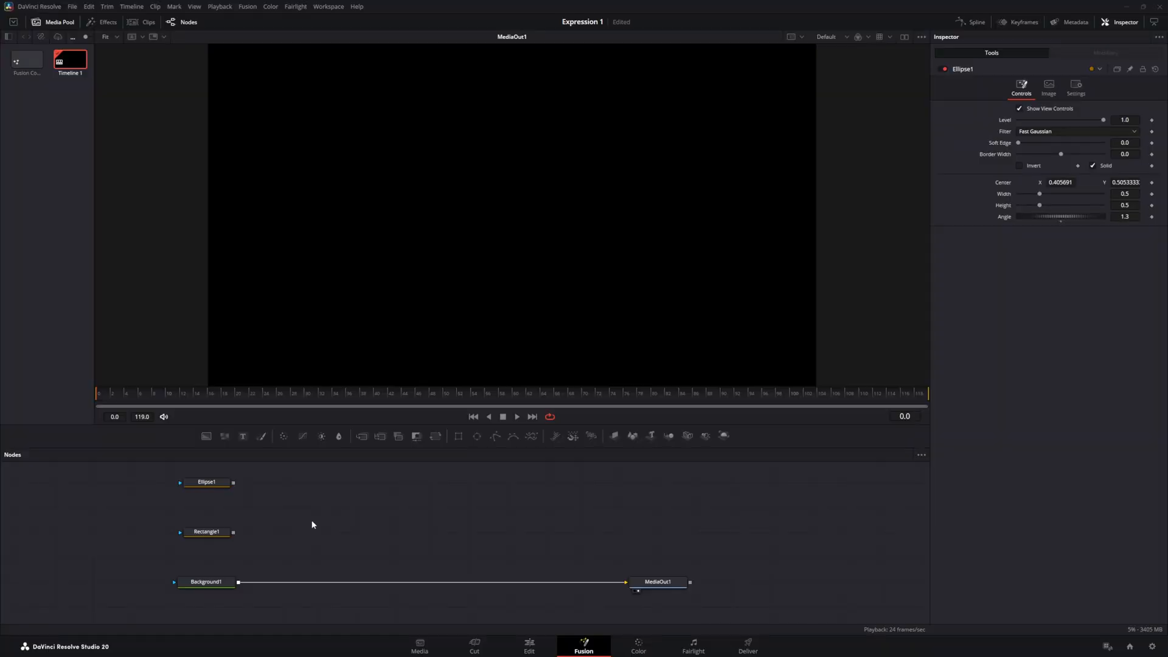
pyautogui.moveTo(312, 530)
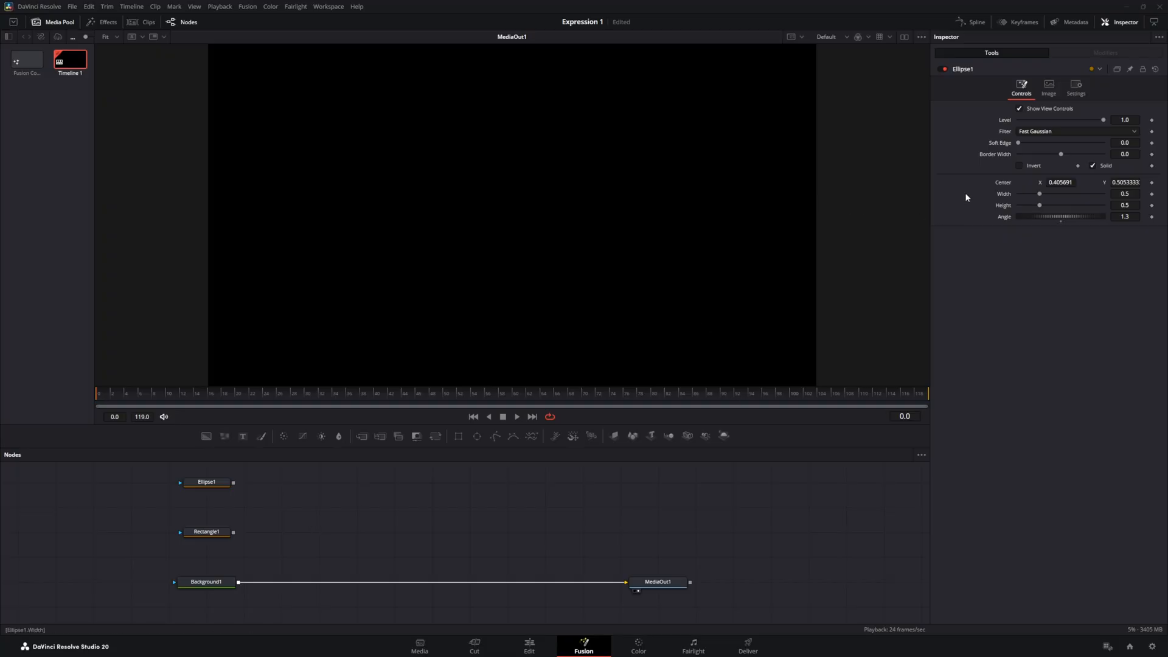
pyautogui.moveTo(209, 518)
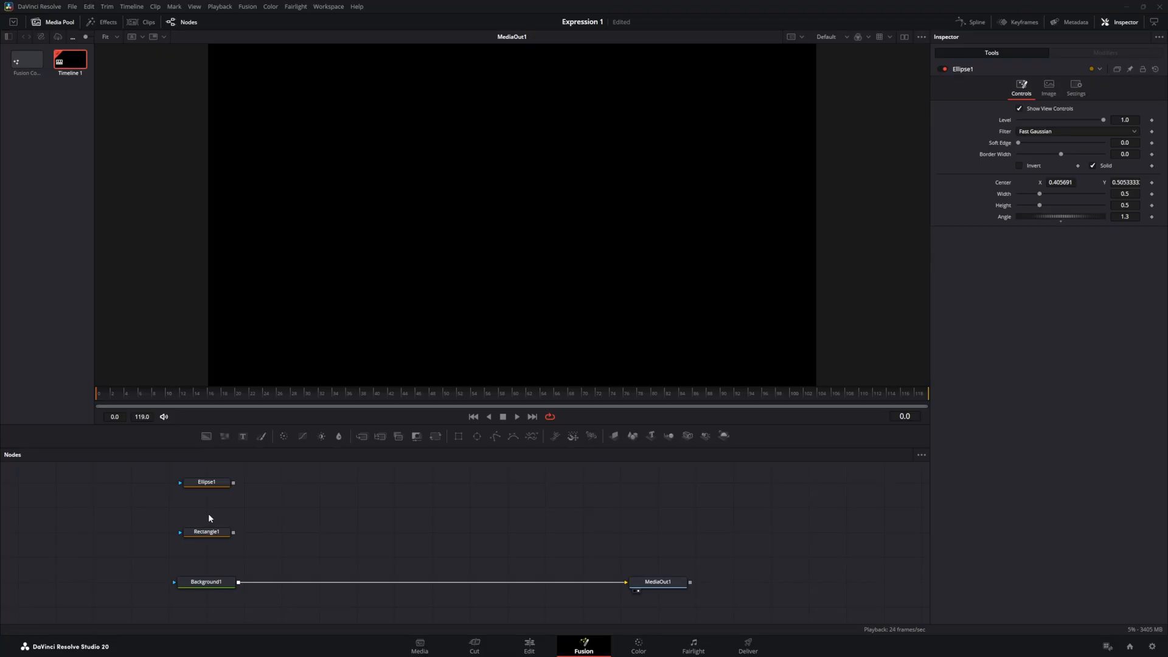
# Chain Ellipse1 into Rectangle1 and Rectangle1 into Background1 in the node editor.
pyautogui.click(206, 582)
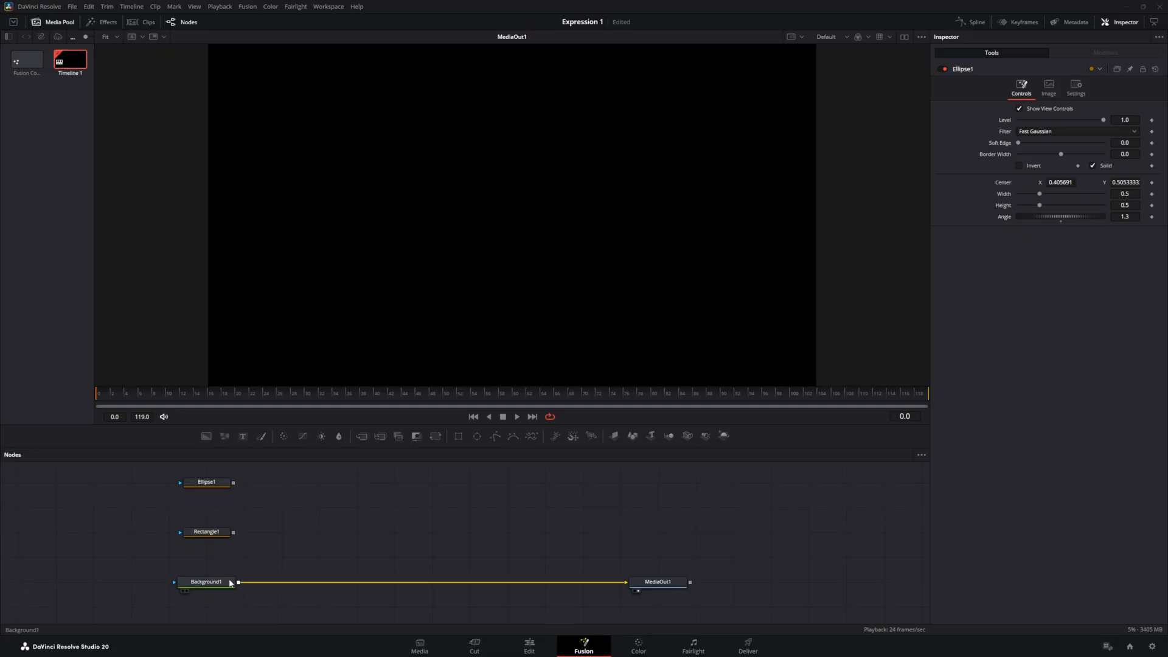
pyautogui.click(207, 482)
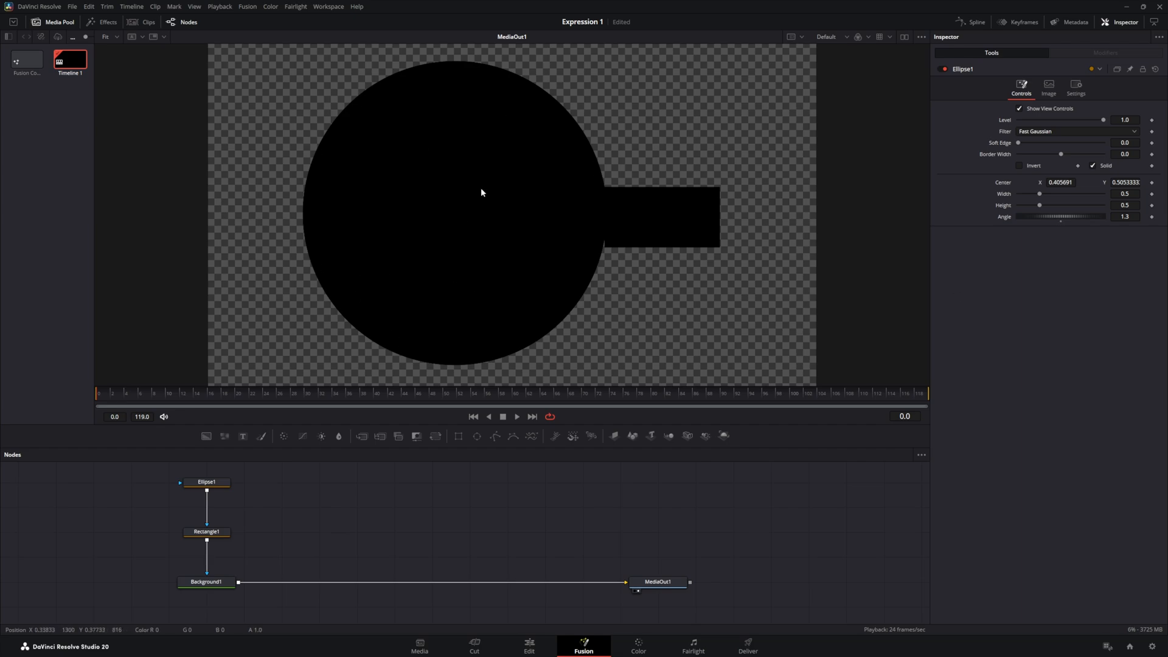
pyautogui.moveTo(1003, 195)
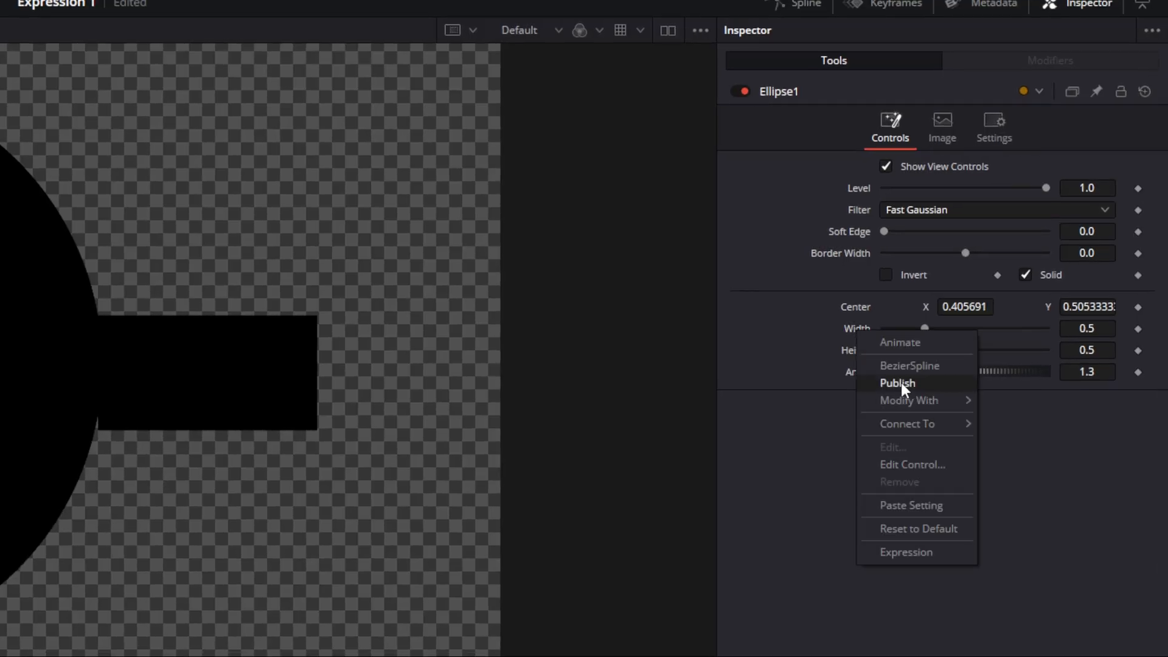
pyautogui.moveTo(906, 552)
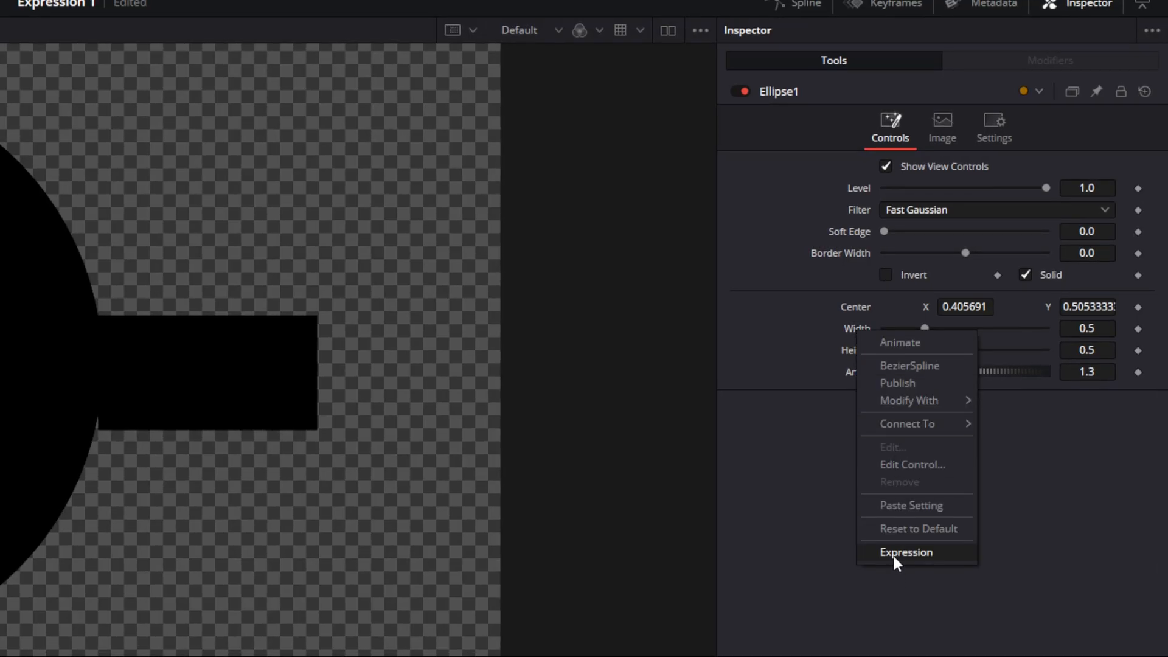
# Add a Width expression to Ellipse1 and select its 0.5 value for replacement.
pyautogui.click(906, 552)
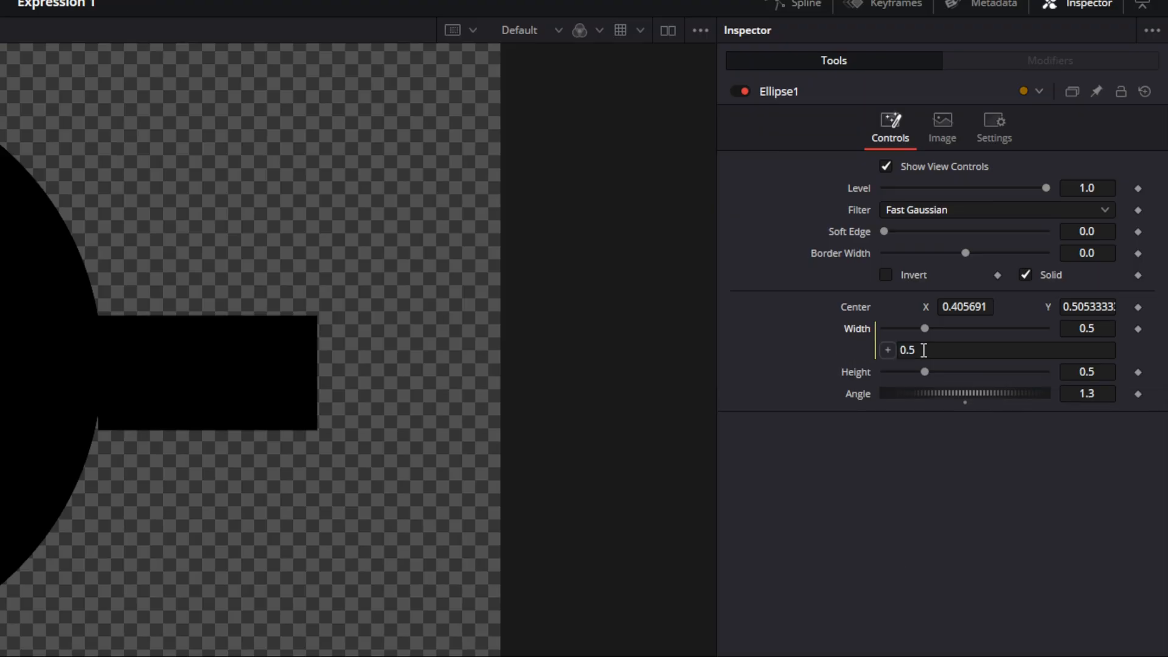
pyautogui.tripleClick(1006, 351)
pyautogui.write('Height')
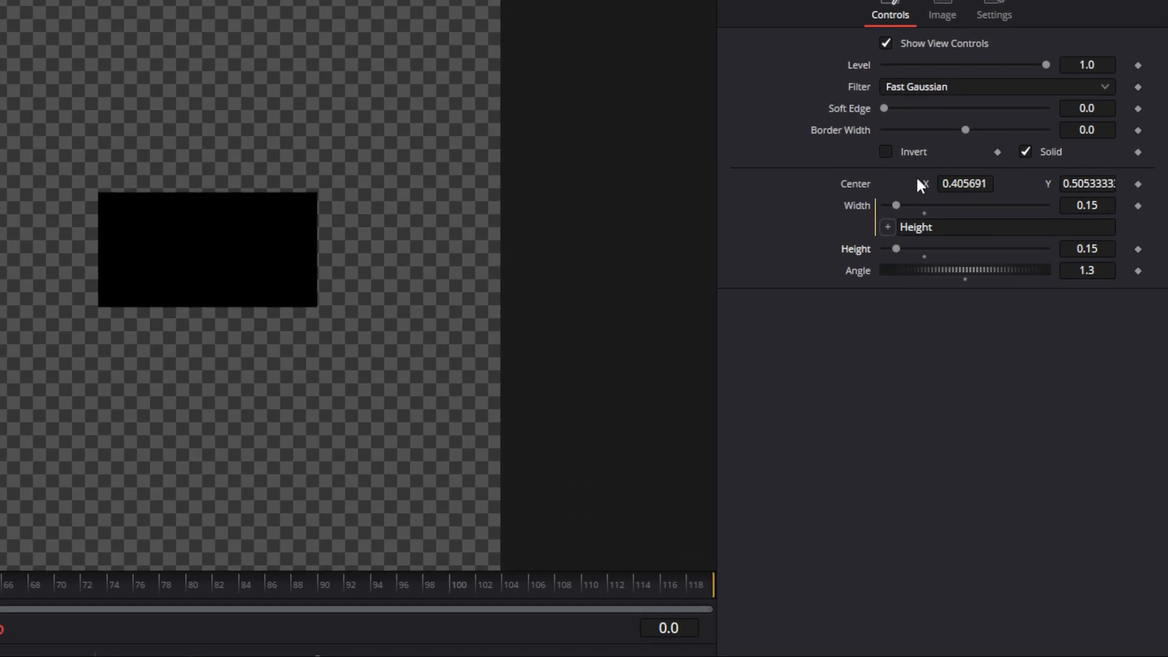
# Give Ellipse1's Center the expression Point(.5, .5), centering the circle.
pyautogui.rightClick(965, 184)
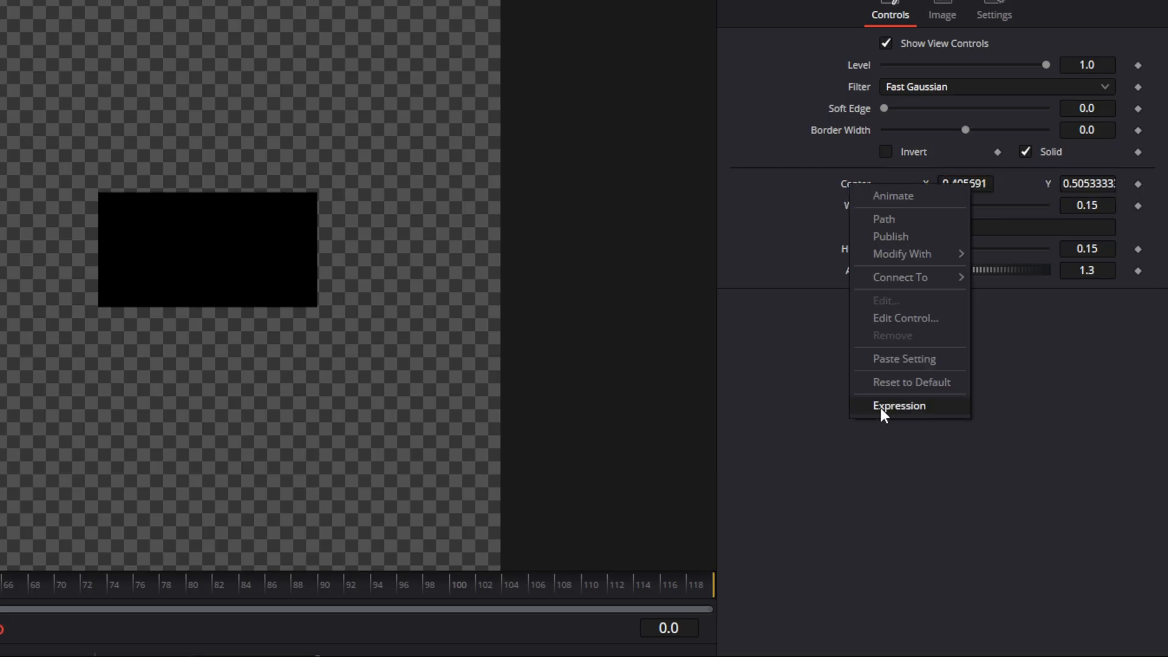
pyautogui.click(899, 405)
pyautogui.write('Point(.5, .5)')
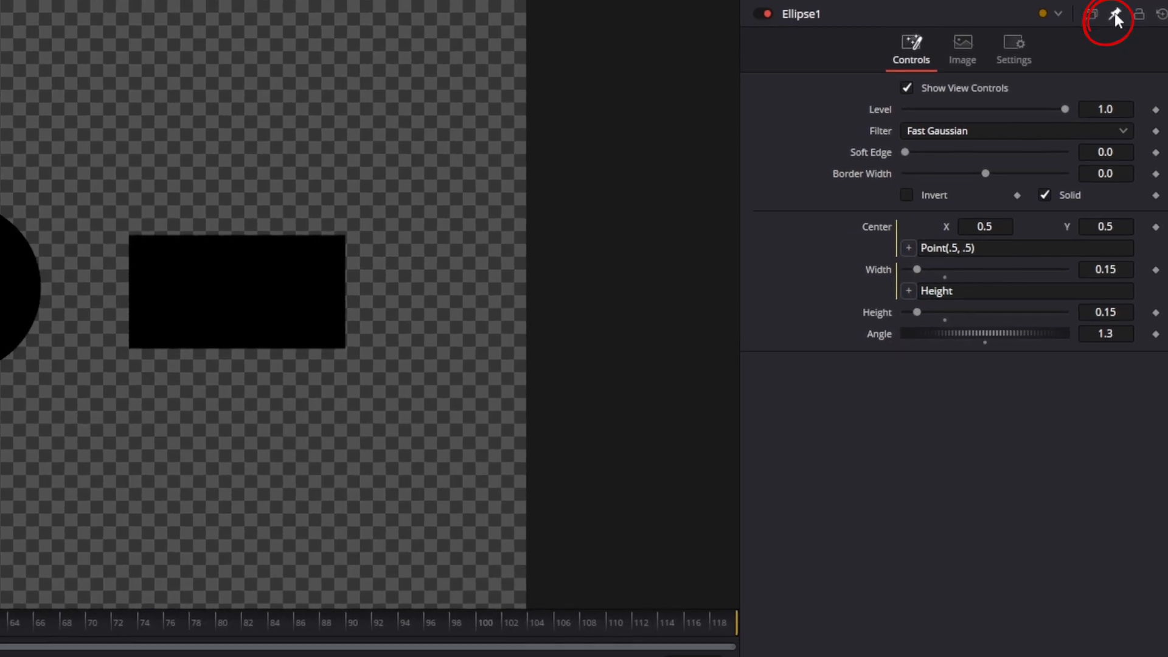
# Pin Ellipse1's inspector and set Rectangle1's Center to X 0.564812, Y 0.353333.
pyautogui.click(1118, 13)
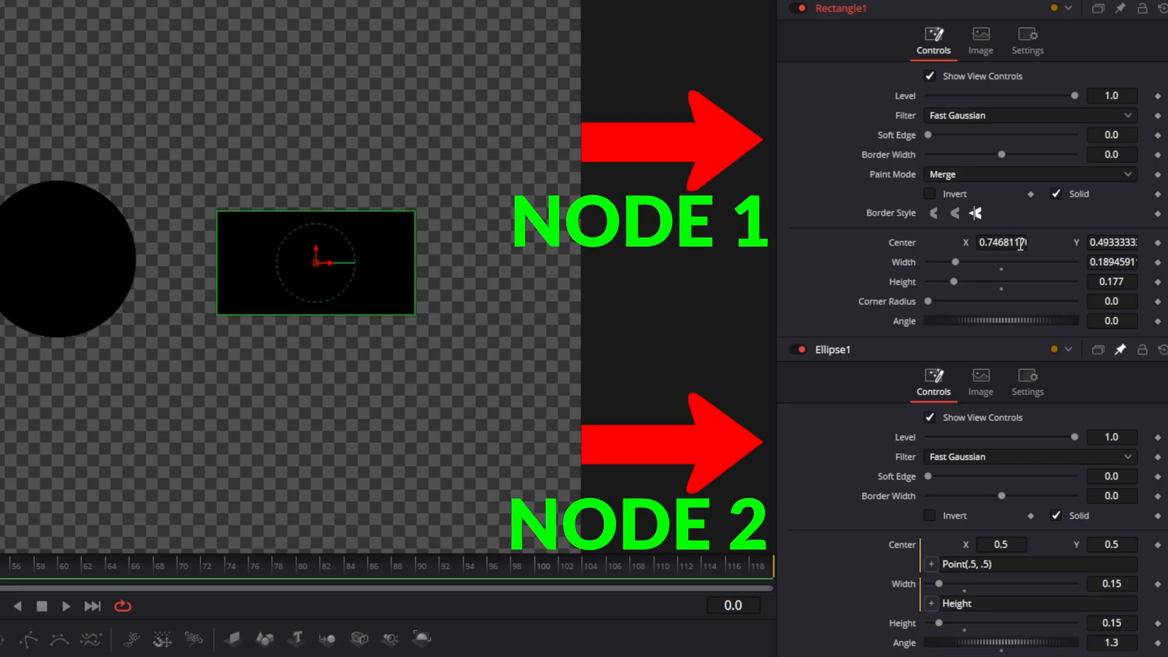
pyautogui.moveTo(1025, 465)
pyautogui.write('Rectangle1.Center')
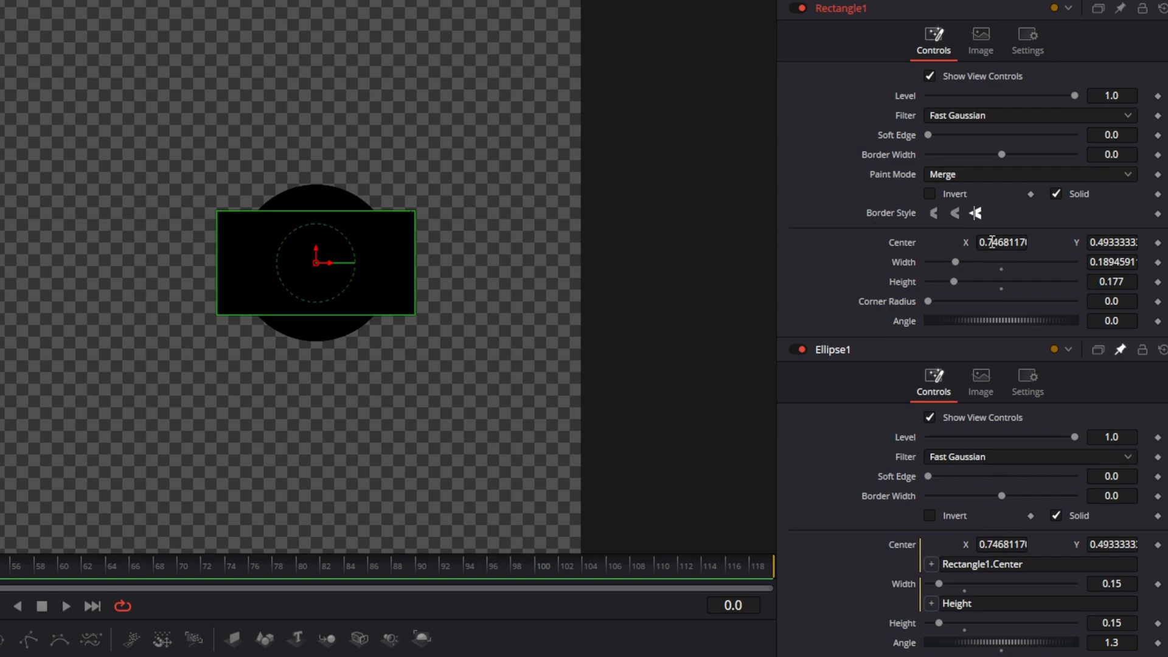
pyautogui.write('0.564812')
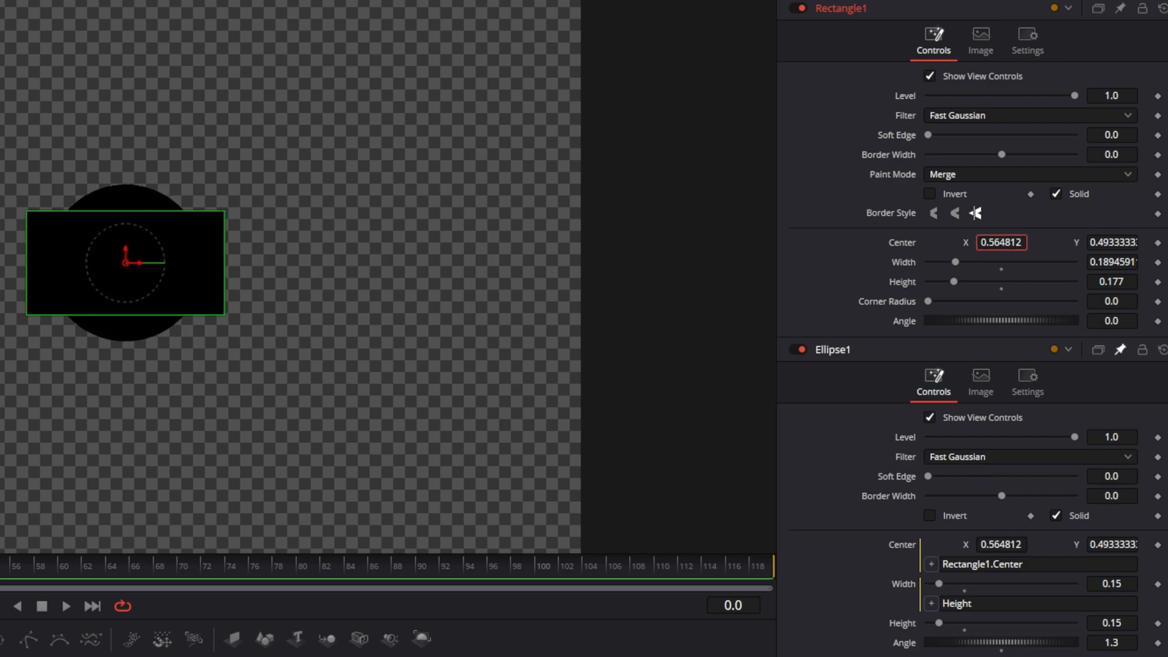
pyautogui.write('0.353333')
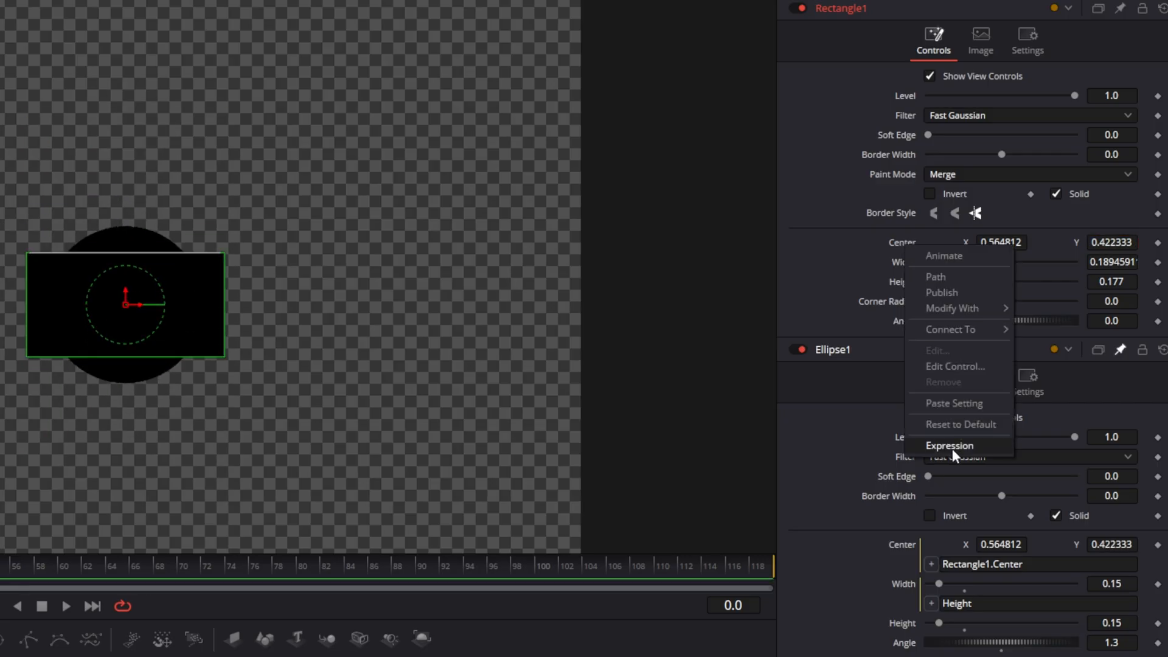
# Add, then remove, an expression on Rectangle1's Center, leaving plain values.
pyautogui.click(950, 446)
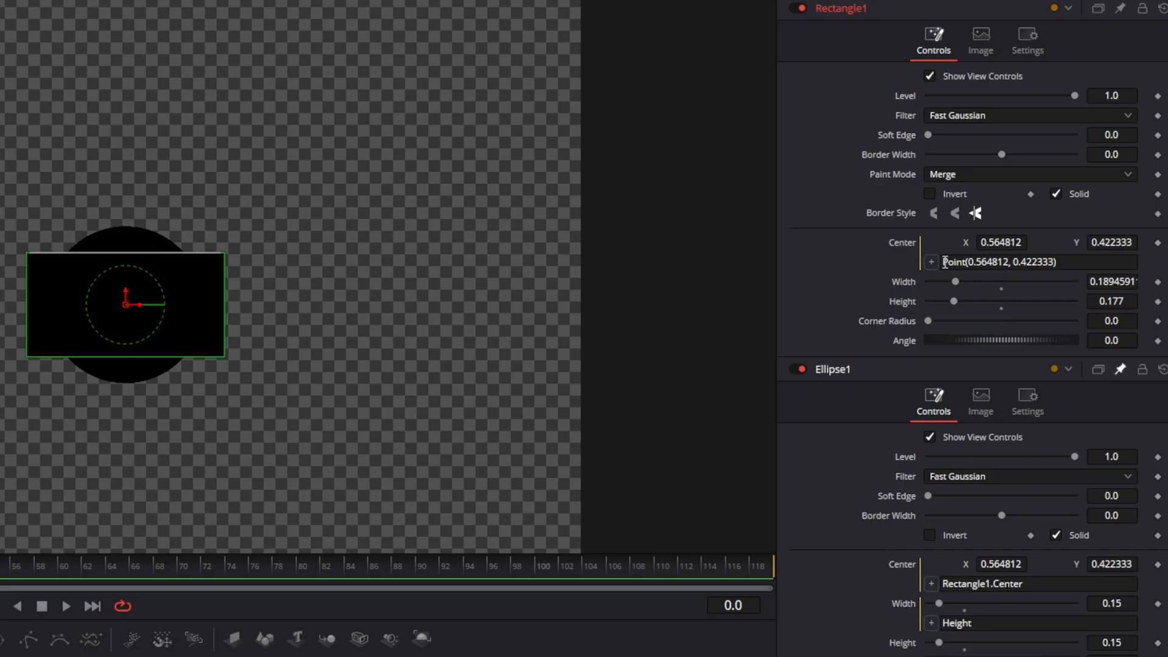
pyautogui.moveTo(909, 248)
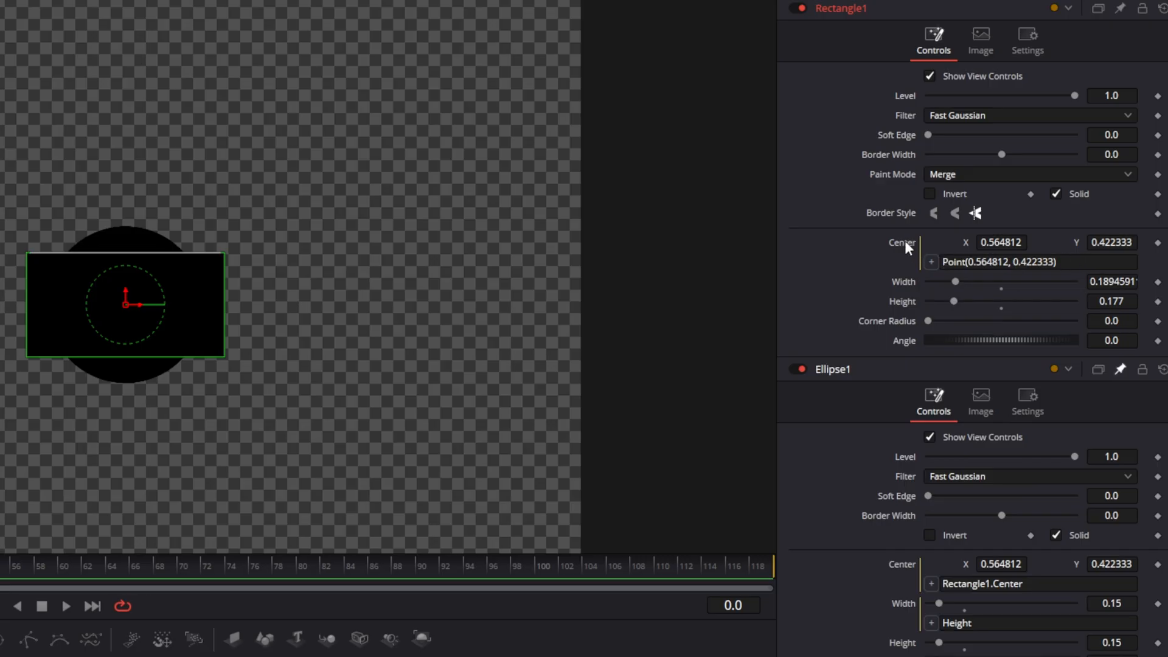
pyautogui.rightClick(902, 243)
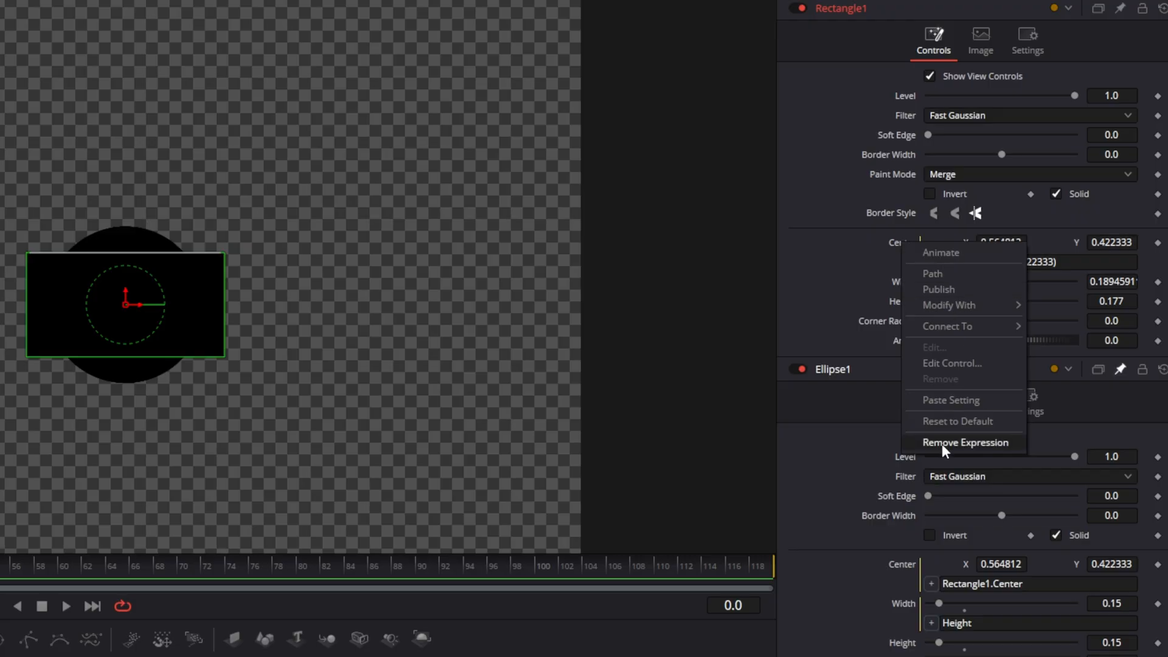
pyautogui.click(965, 441)
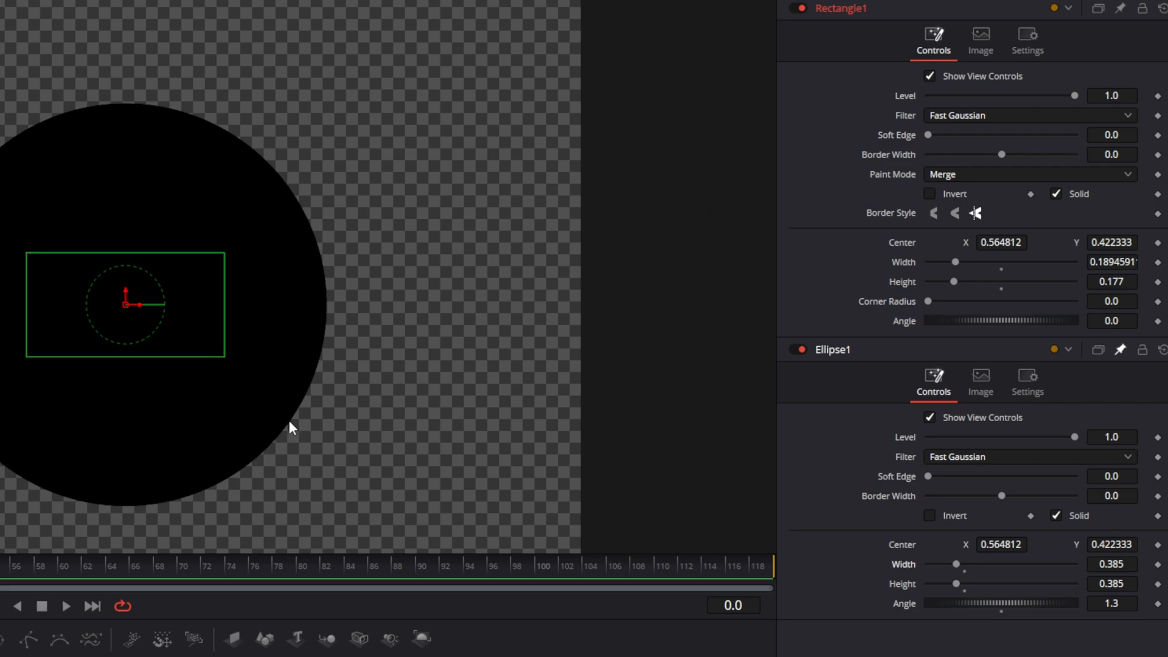
pyautogui.moveTo(224, 319)
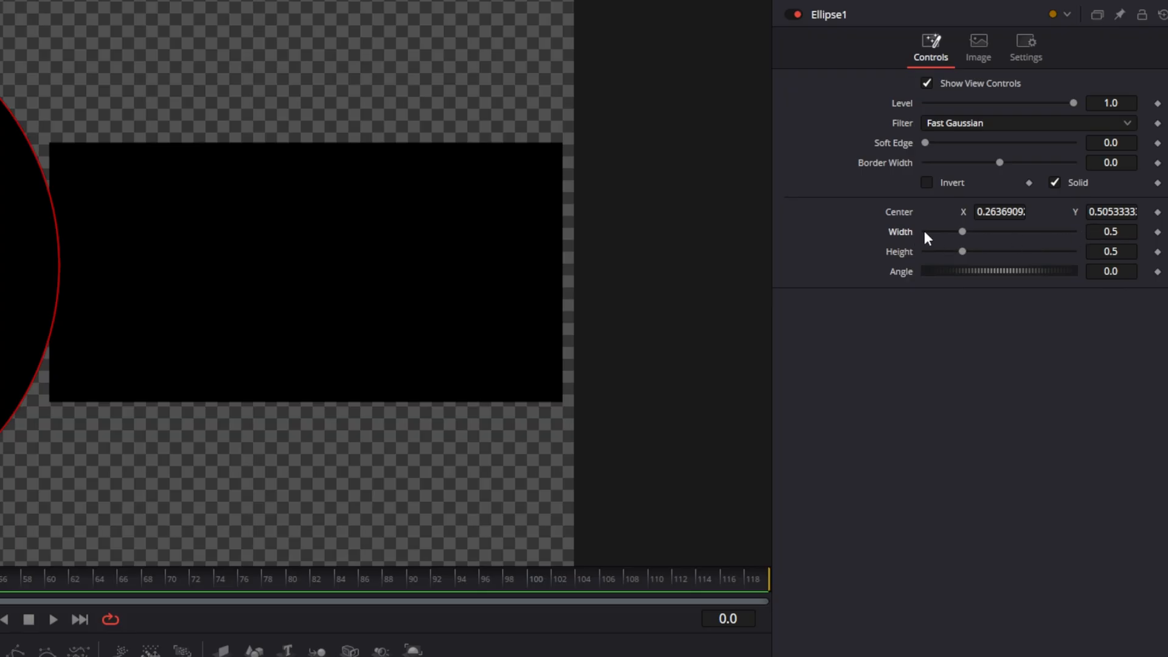
# Turn Ellipse1's Width into an expression by entering '=' in its field.
pyautogui.click(1111, 231)
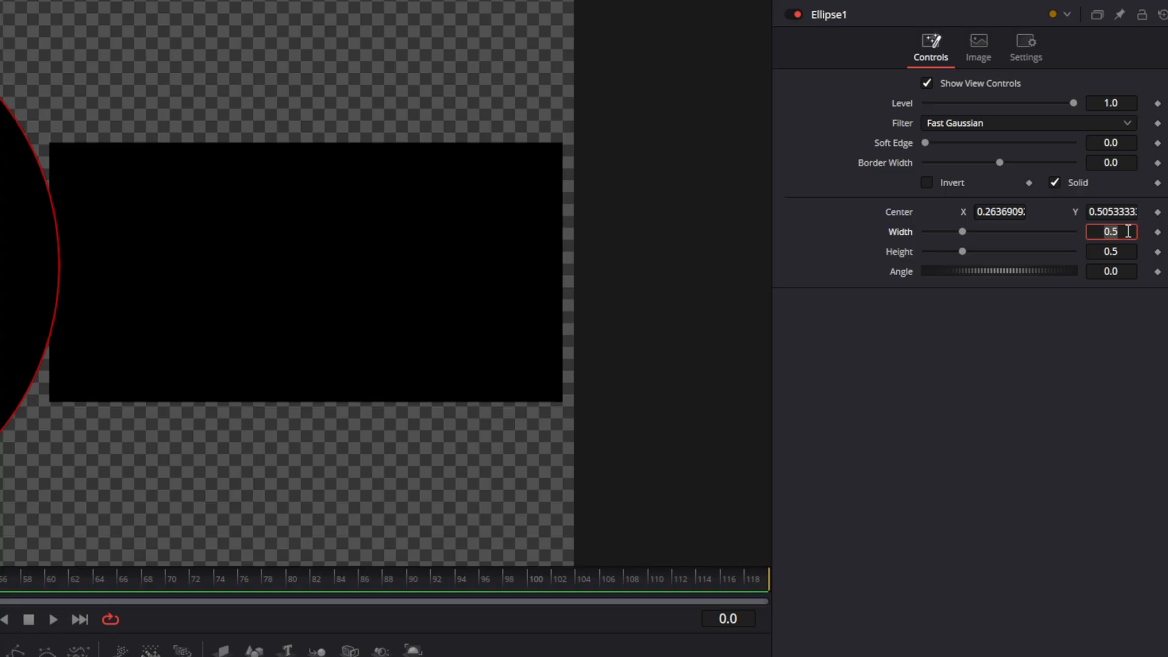
pyautogui.write('=')
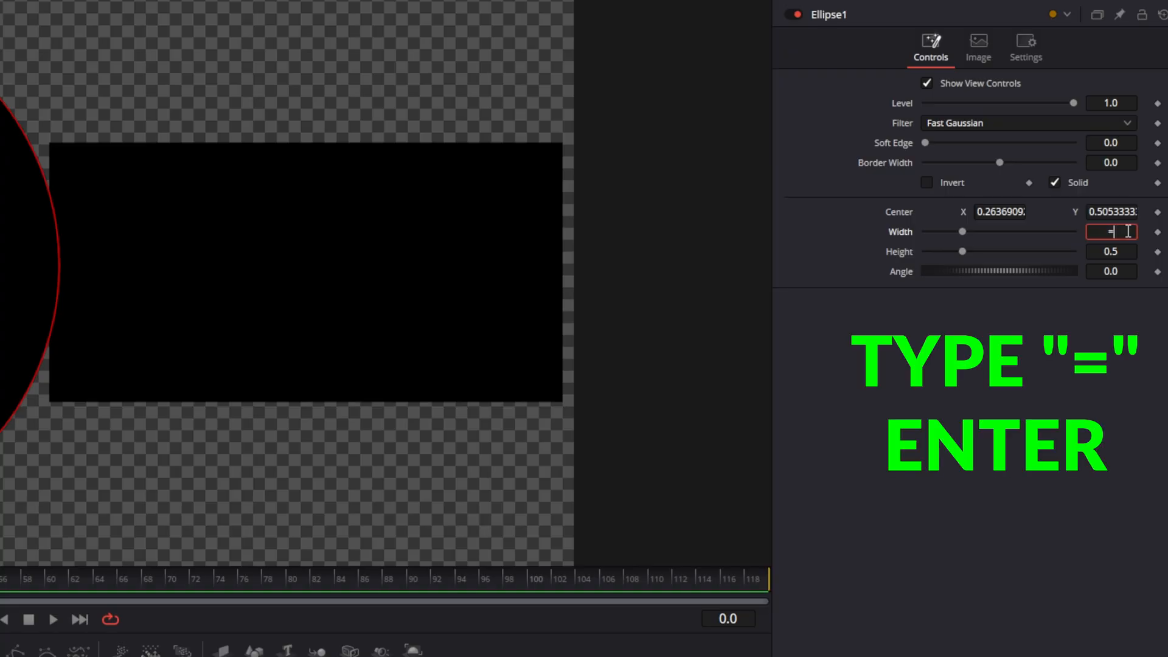
pyautogui.press('Return')
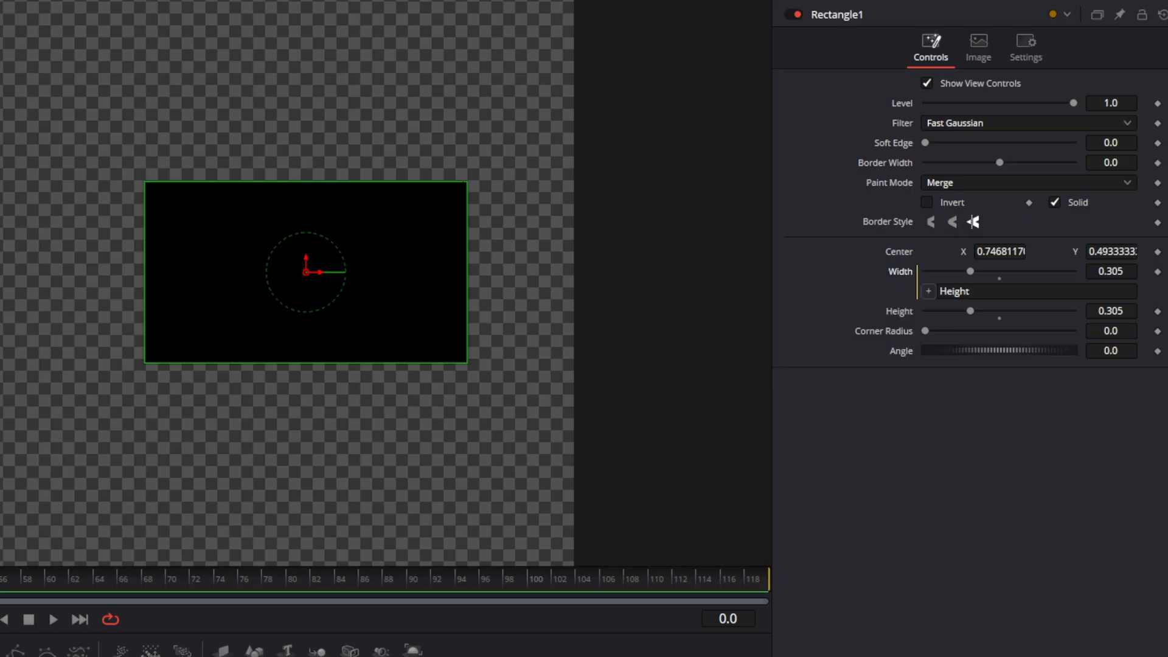
pyautogui.moveTo(1078, 56)
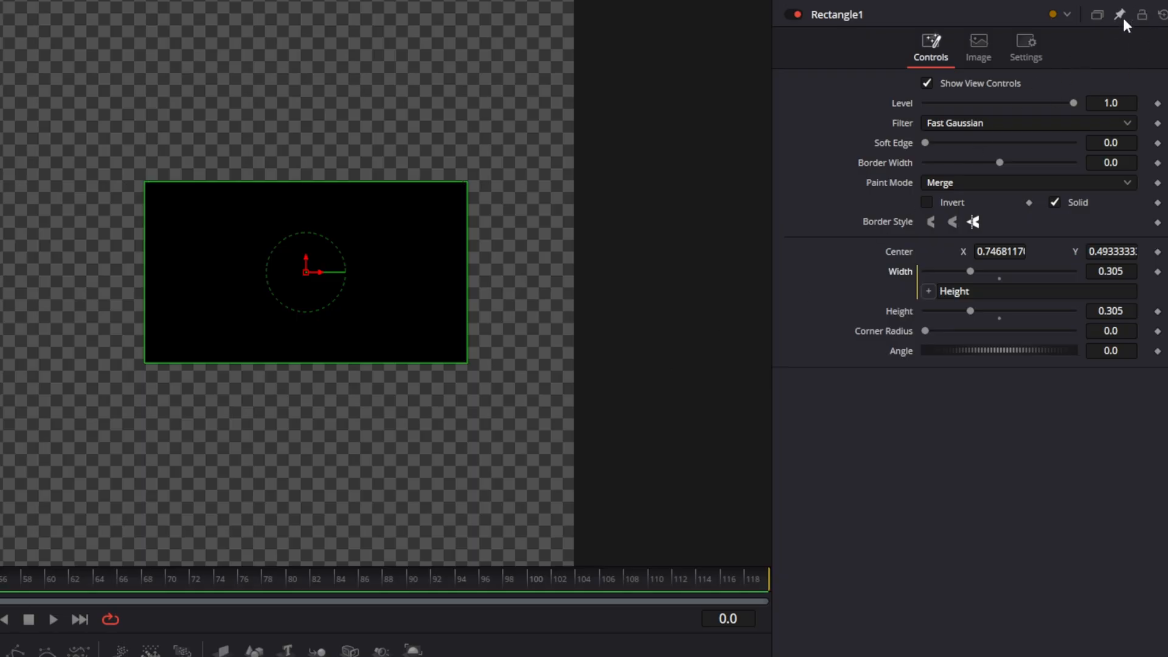
pyautogui.moveTo(1121, 14)
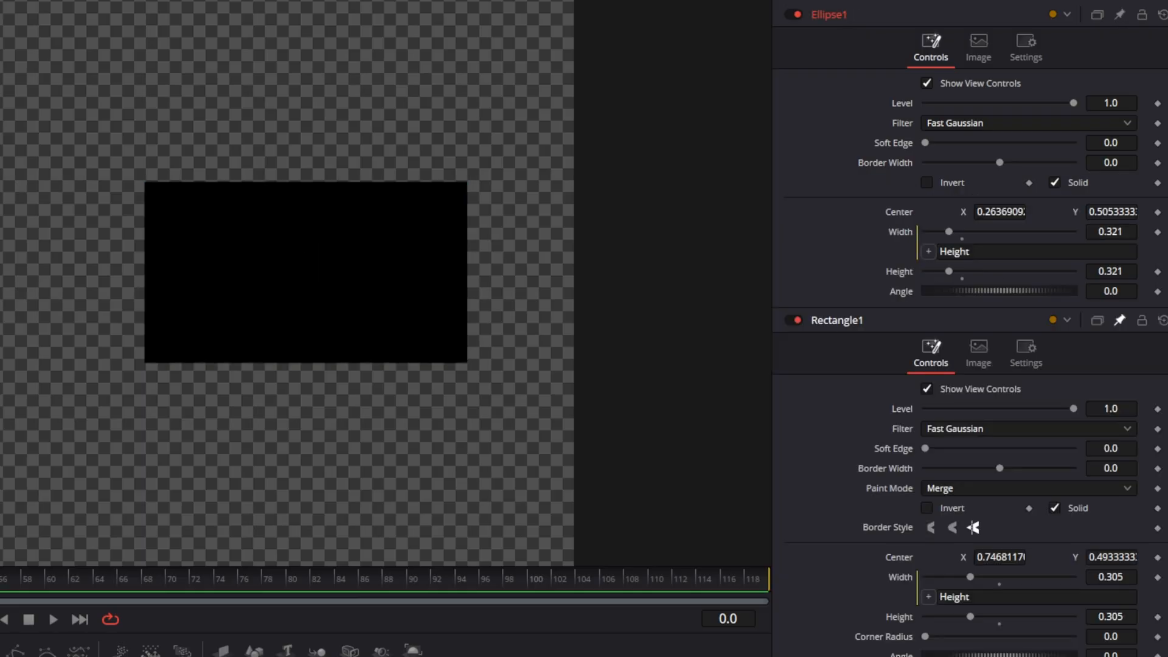
pyautogui.moveTo(956, 438)
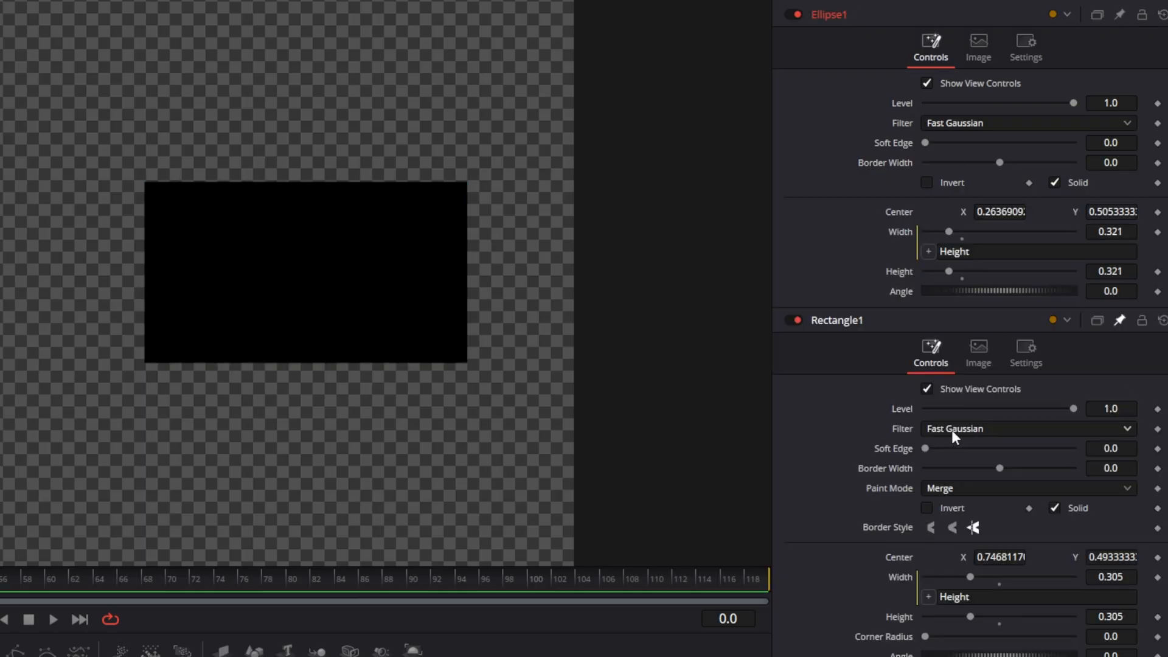
pyautogui.moveTo(980, 537)
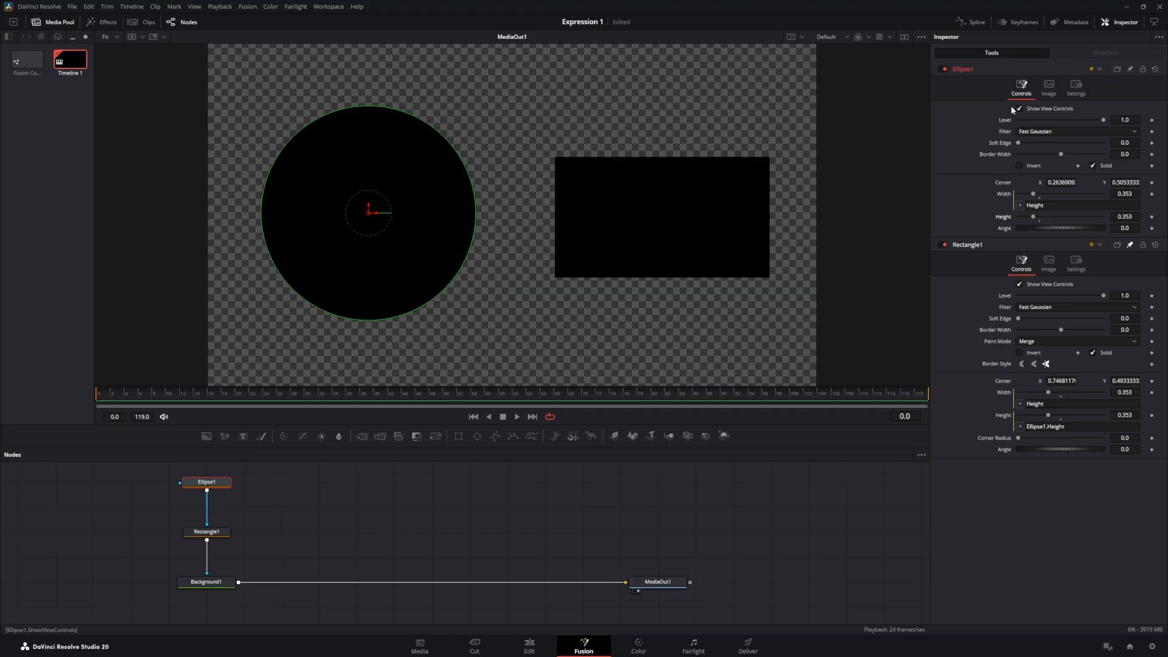
pyautogui.moveTo(1013, 149)
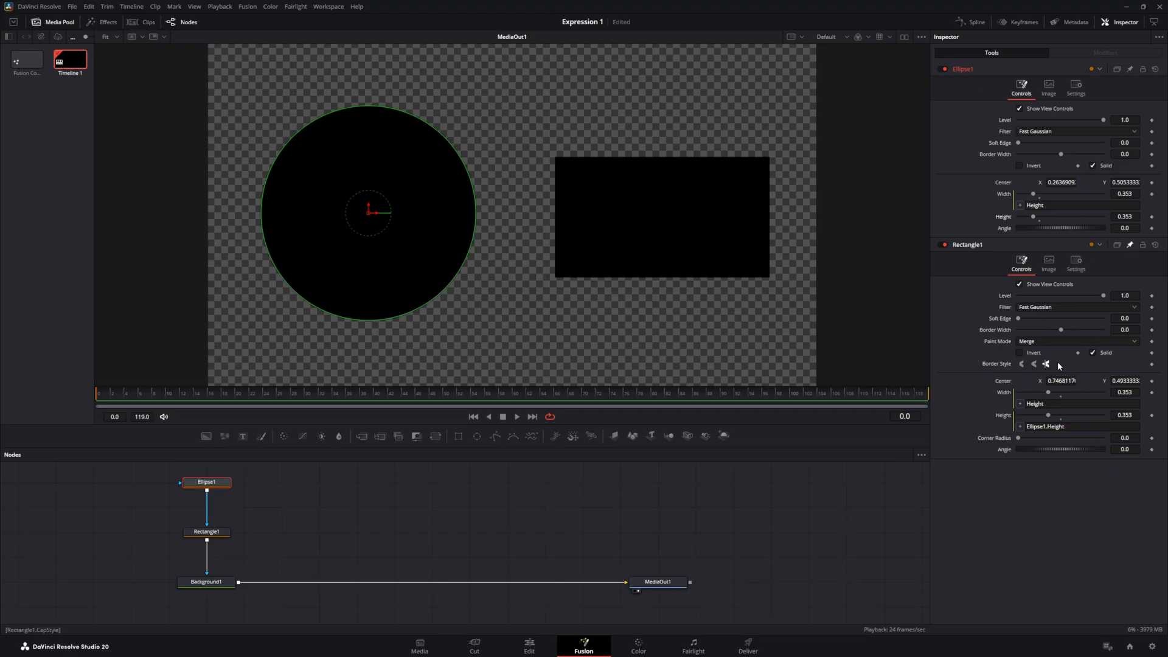
# Switch to the separate tire edit project at the bottom page bar.
pyautogui.click(528, 645)
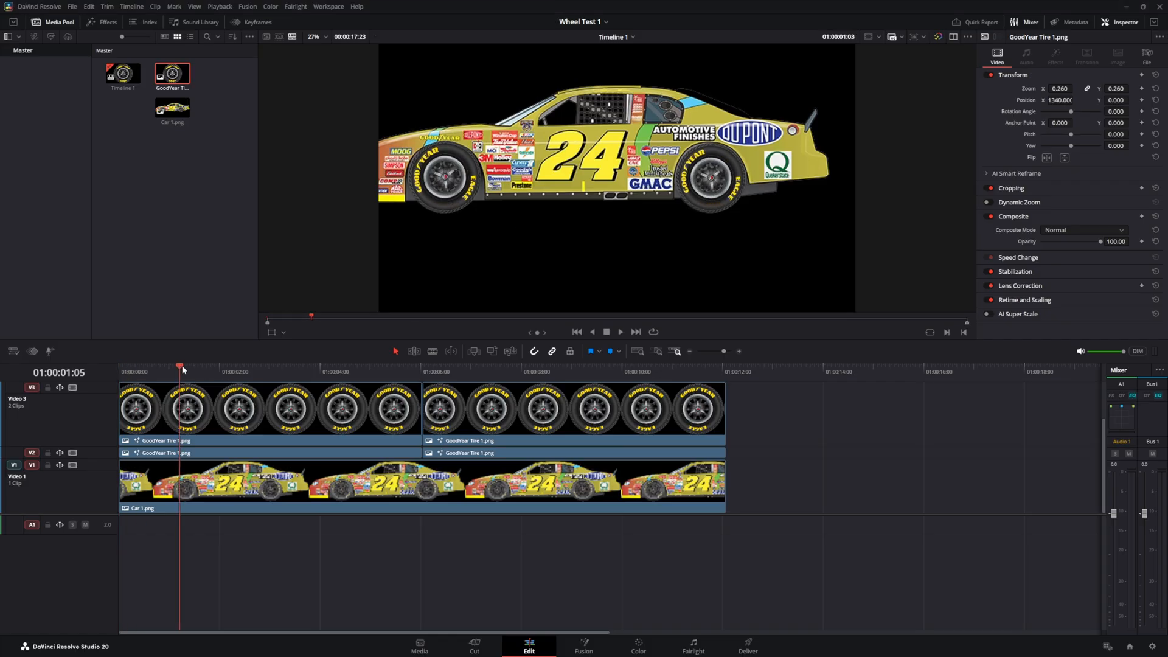
# Scrub the Wheel Test 1 timeline about five seconds in, then back to start.
pyautogui.click(405, 366)
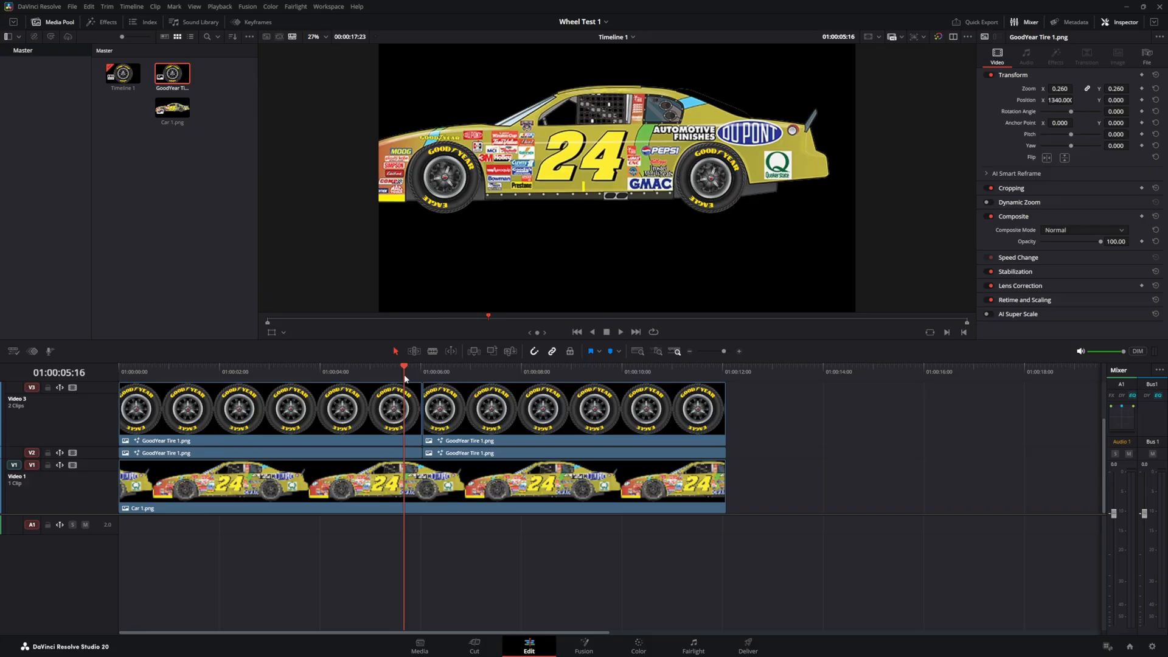
pyautogui.click(577, 332)
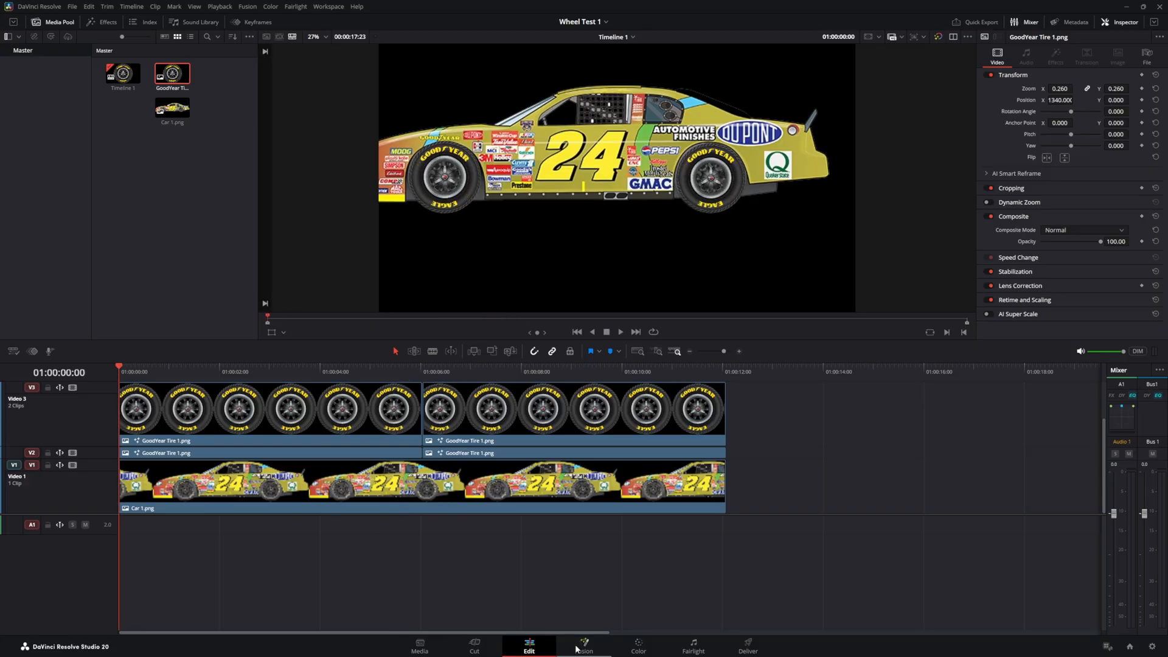
# Open the tire clip in Fusion and edit the Angle expression multiplier to 160.
pyautogui.click(584, 644)
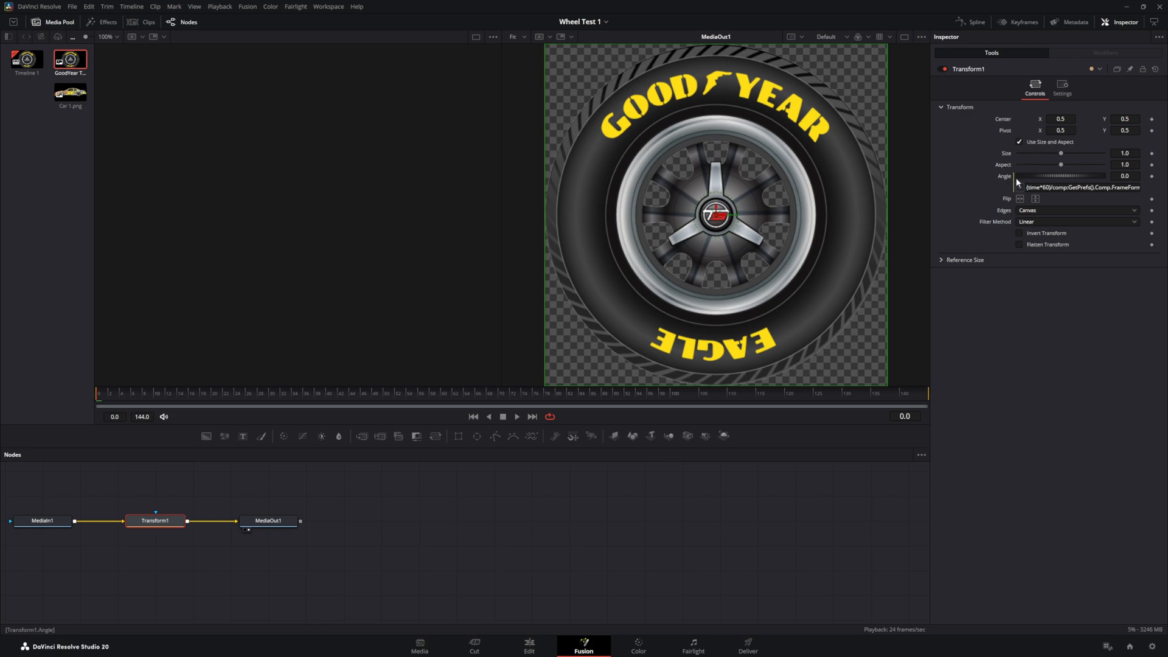
pyautogui.moveTo(1049, 178)
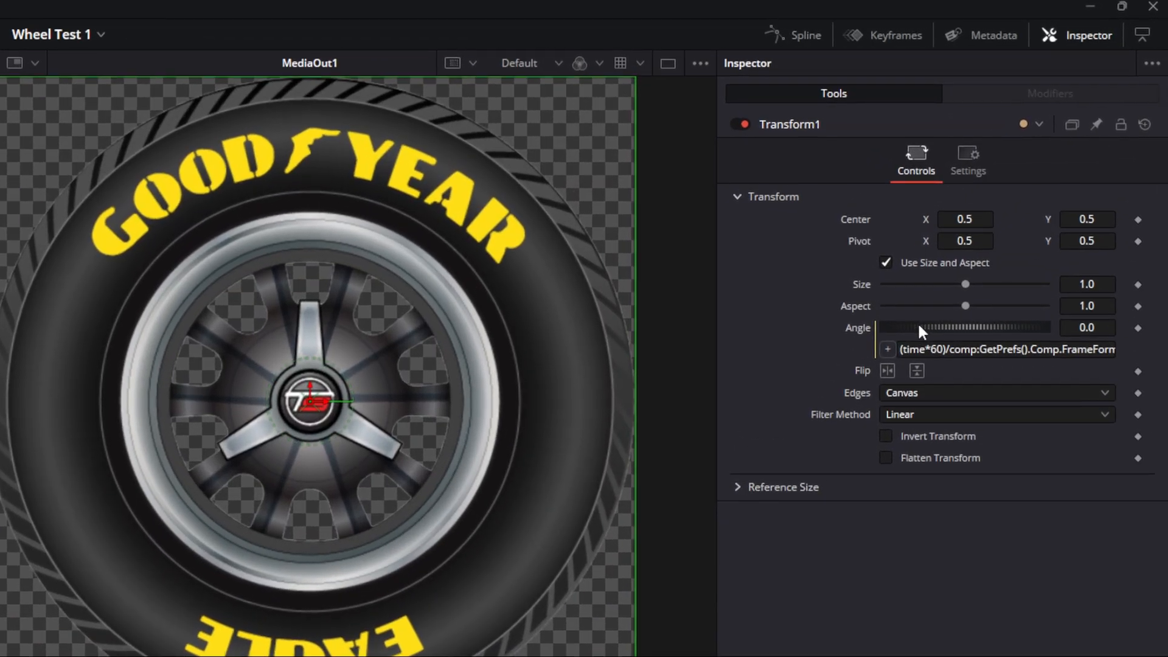
pyautogui.click(1006, 350)
pyautogui.write('1')
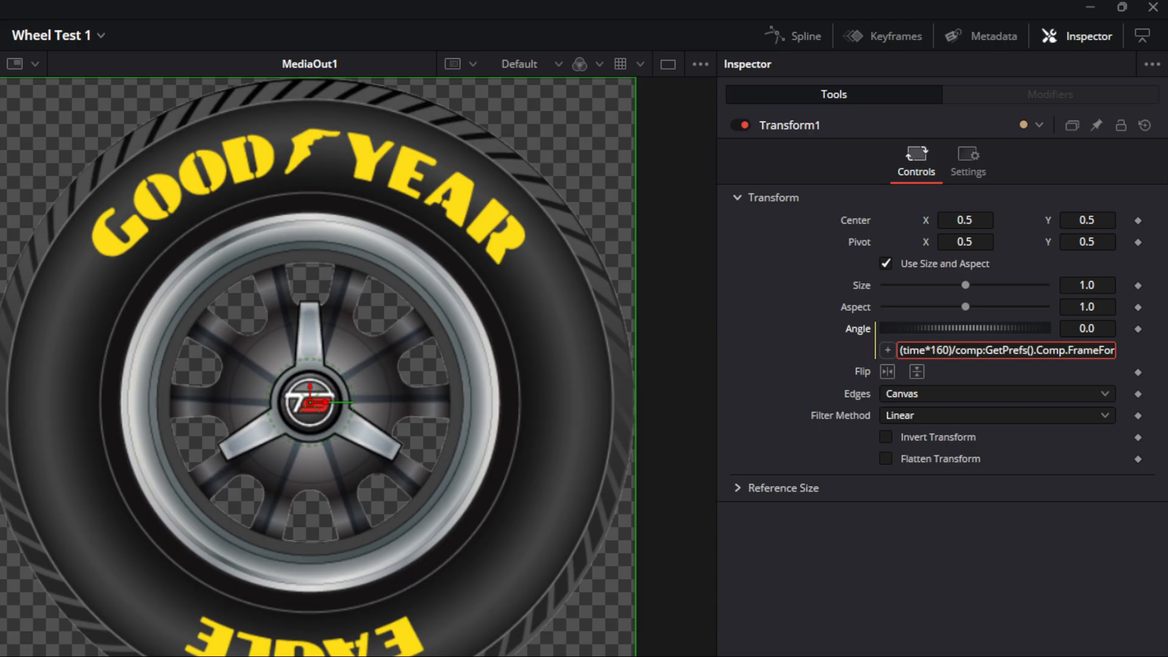
# Try a 560 multiplier in the Angle expression, then restore it to 60.
pyautogui.click(964, 219)
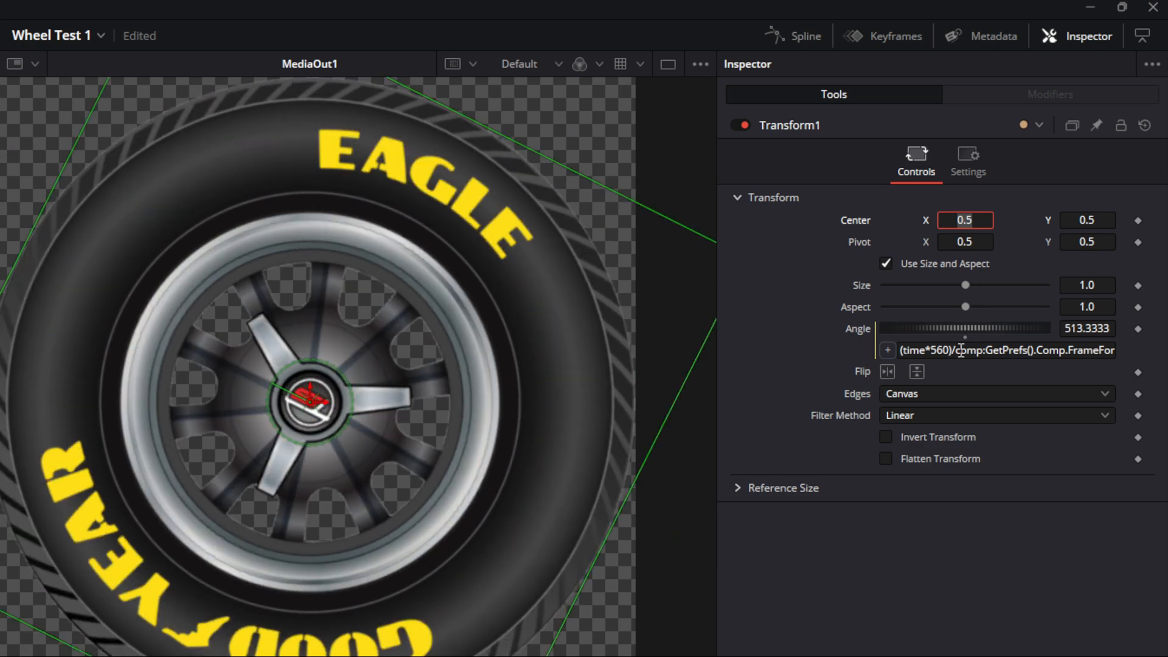
pyautogui.click(1006, 351)
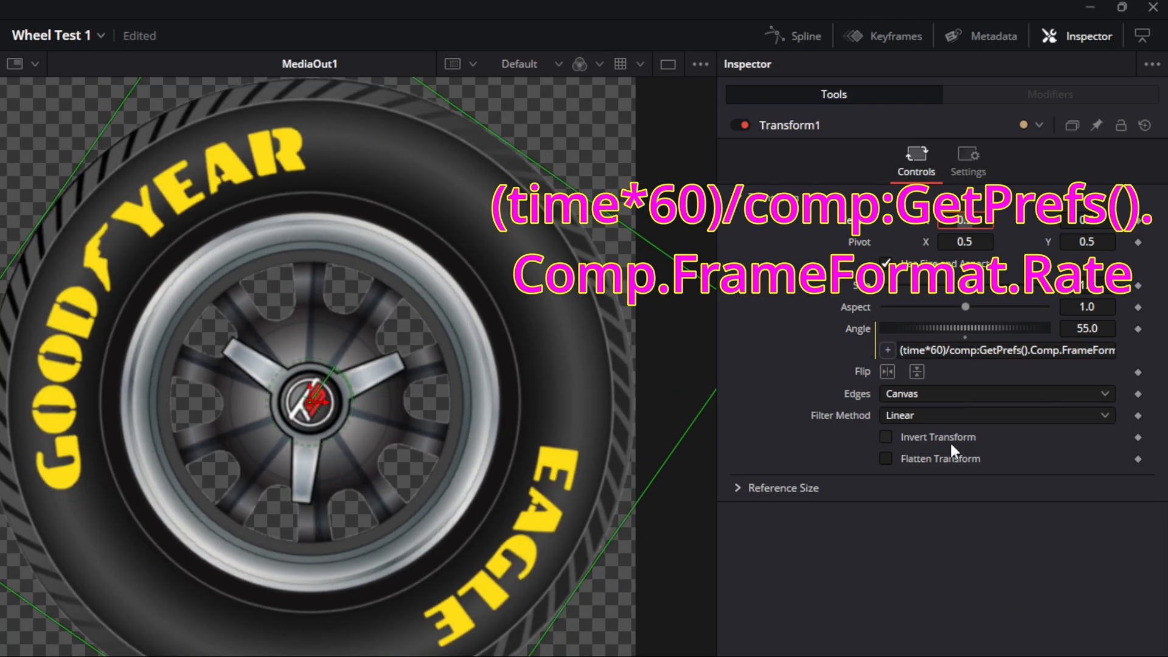
pyautogui.moveTo(1099, 355)
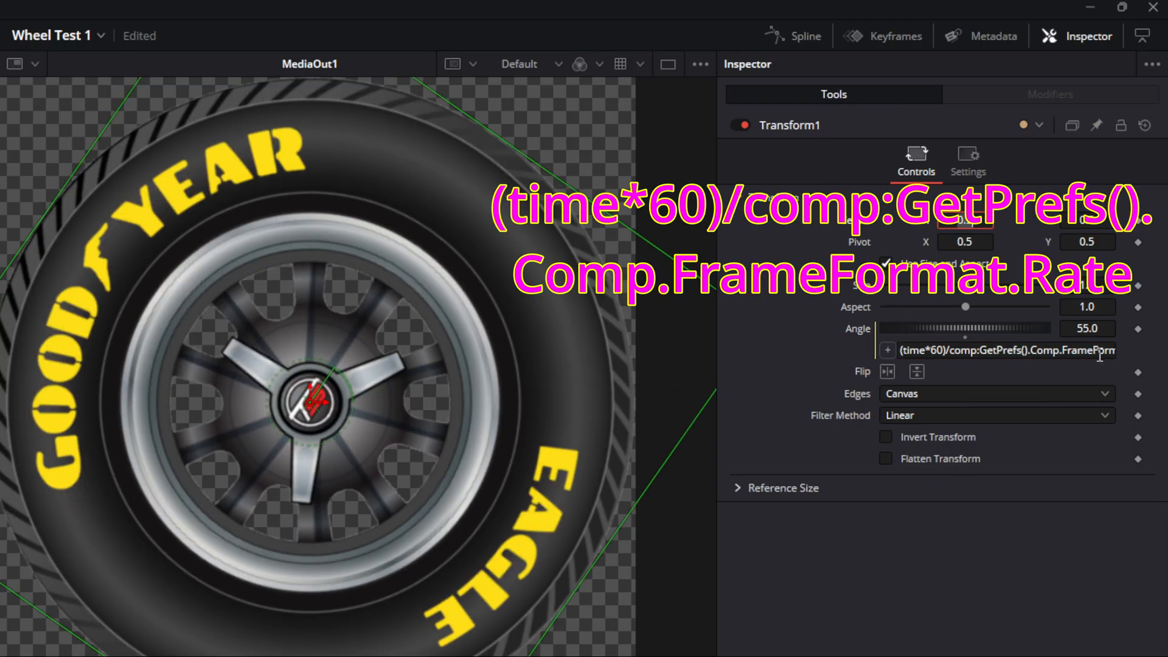